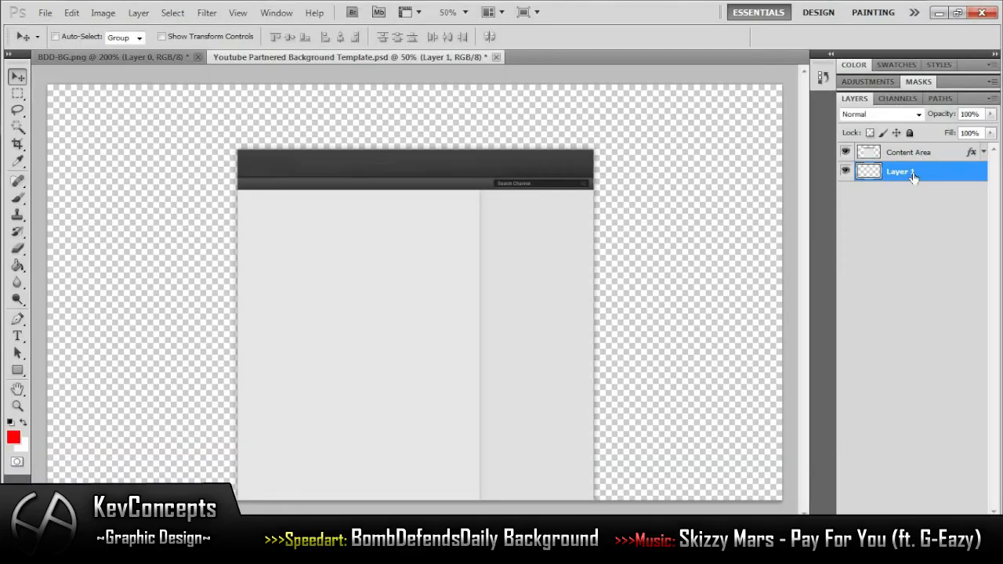
- Choose a bright blue foreground colour for filling the transparent area around the template
click(13, 437)
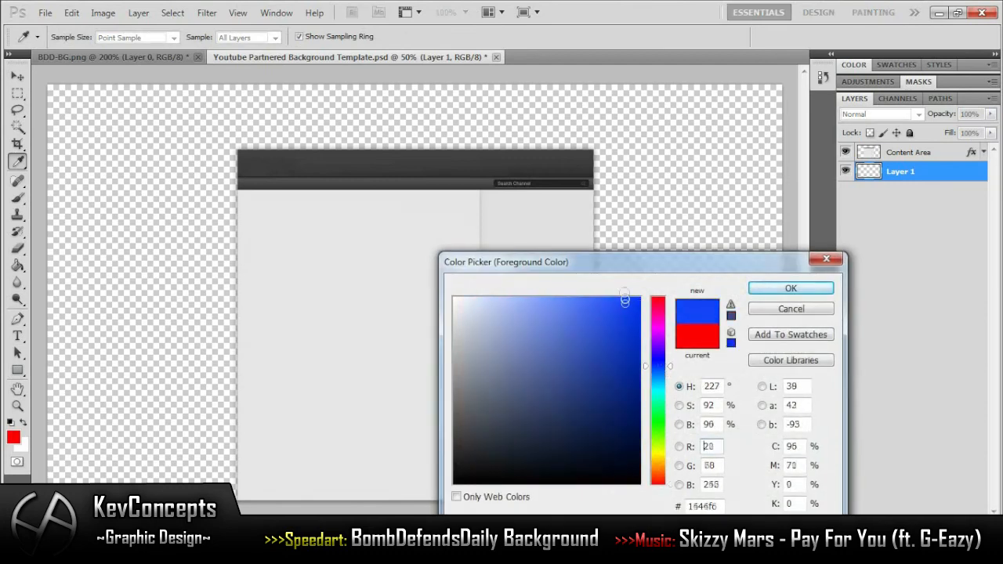
click(790, 288)
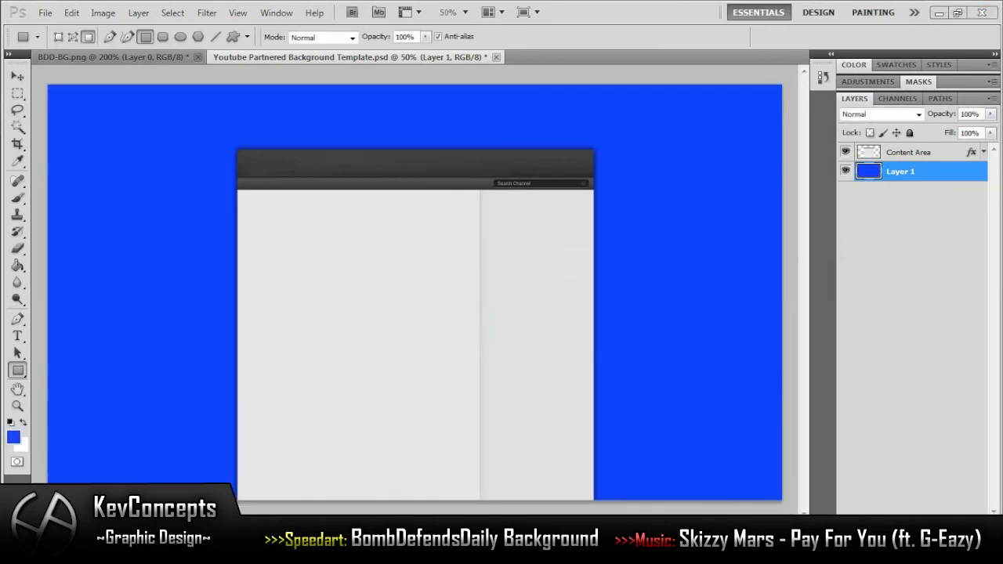
click(12, 436)
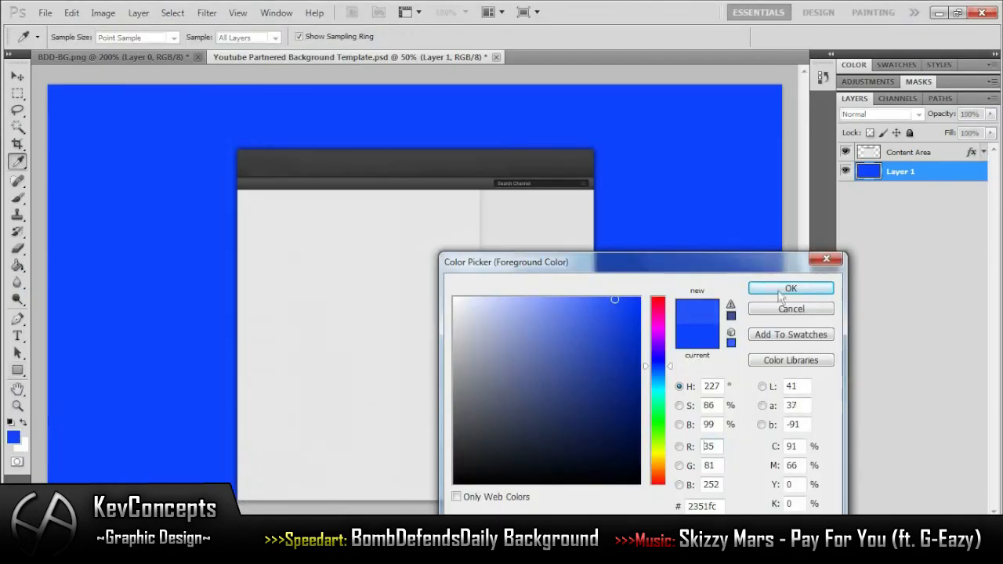
click(790, 288)
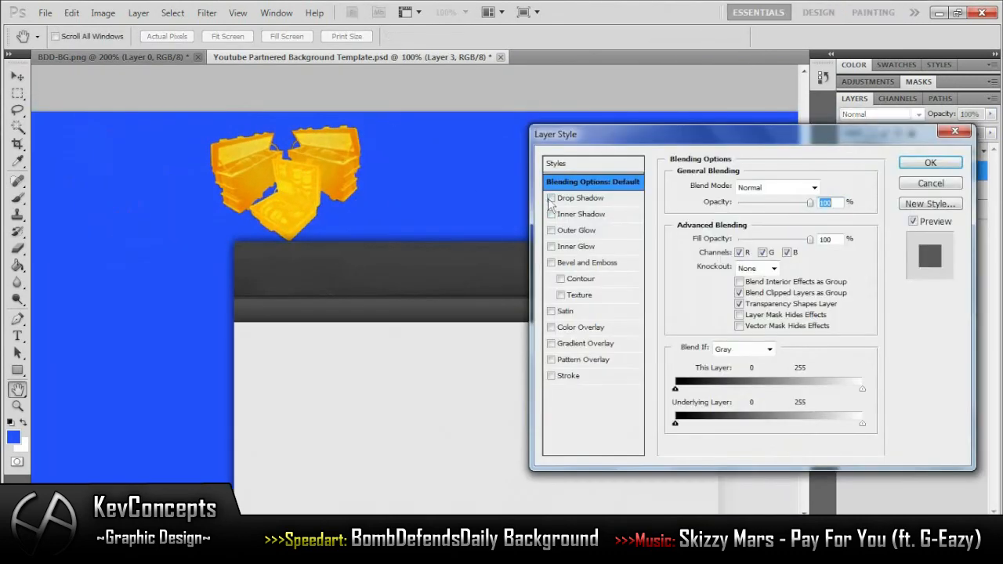
- Give the yellow brick logo a drop shadow in Layer Style and apply it
click(551, 197)
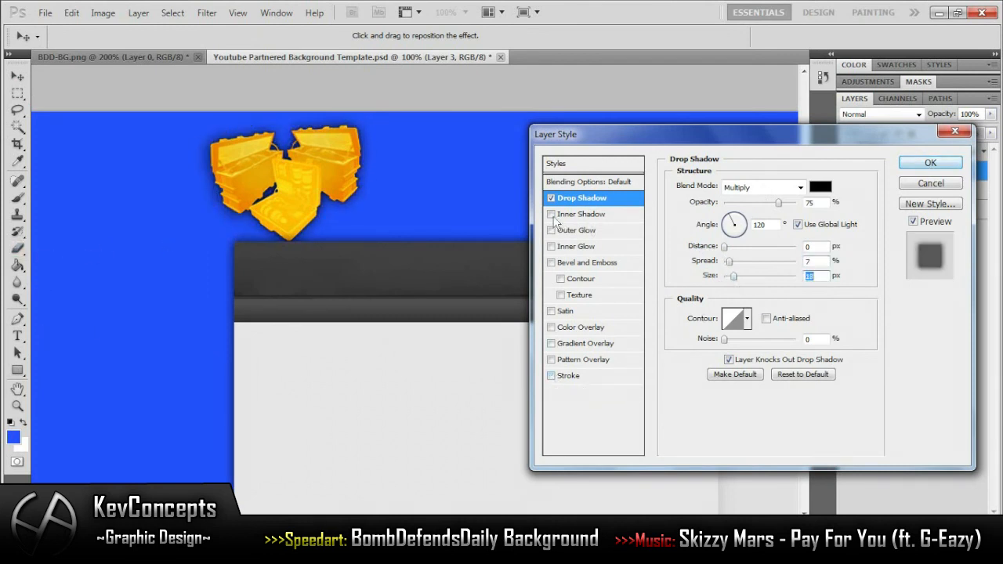
click(930, 161)
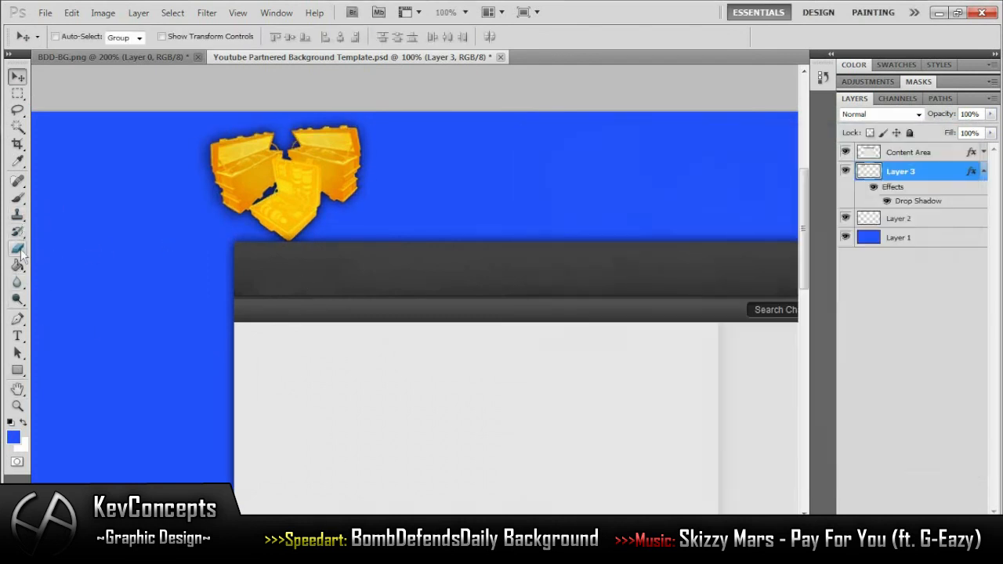
click(17, 247)
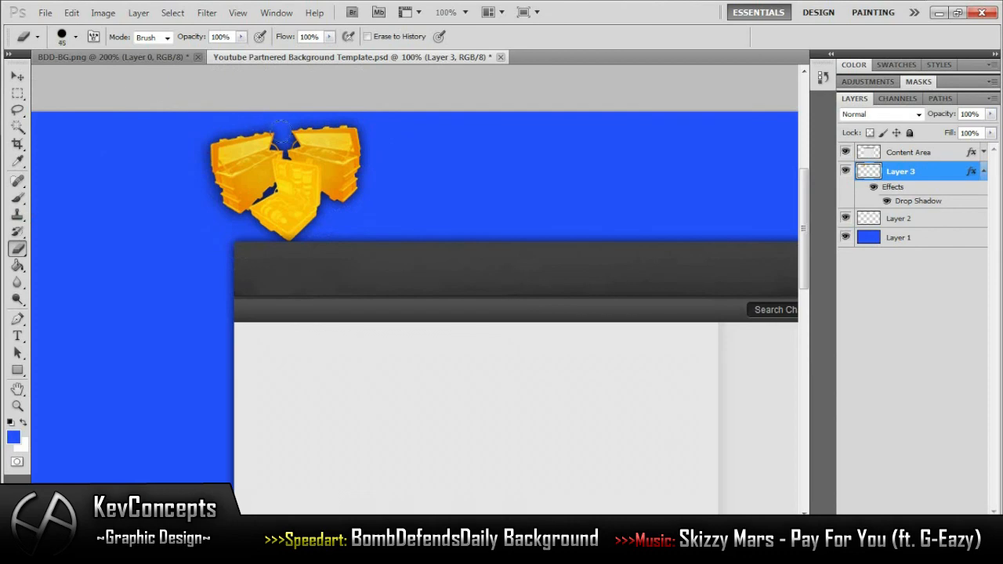
click(984, 171)
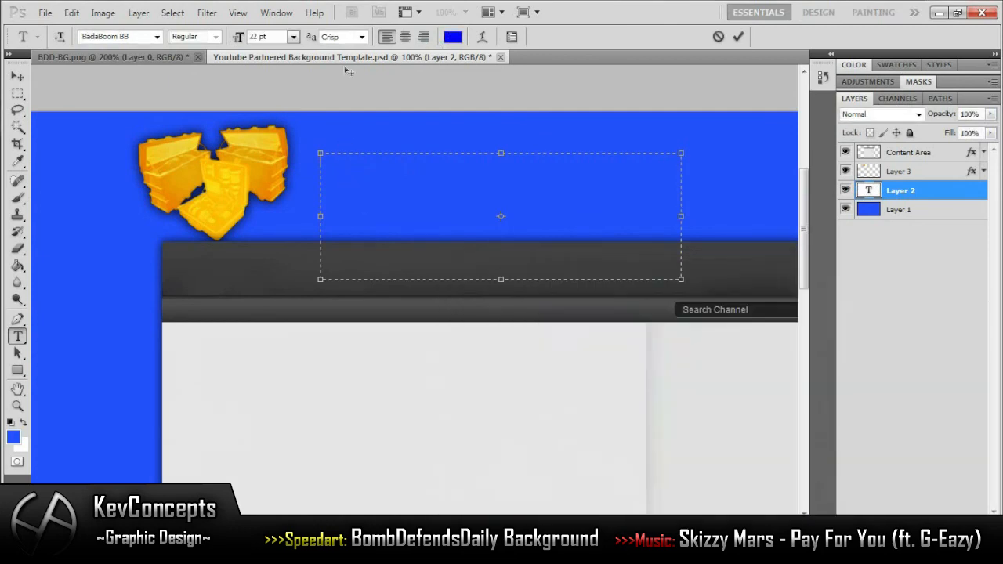
- Type the blue channel title BOMBDEFENDSDAILY beside the logo and commit it
text(BOMBDEFENDSDAILY)
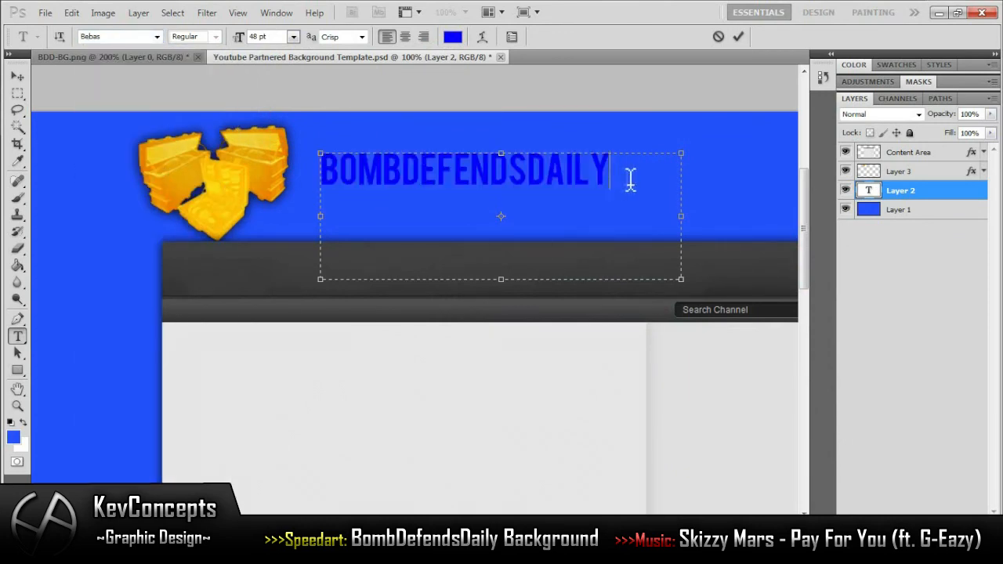
click(293, 36)
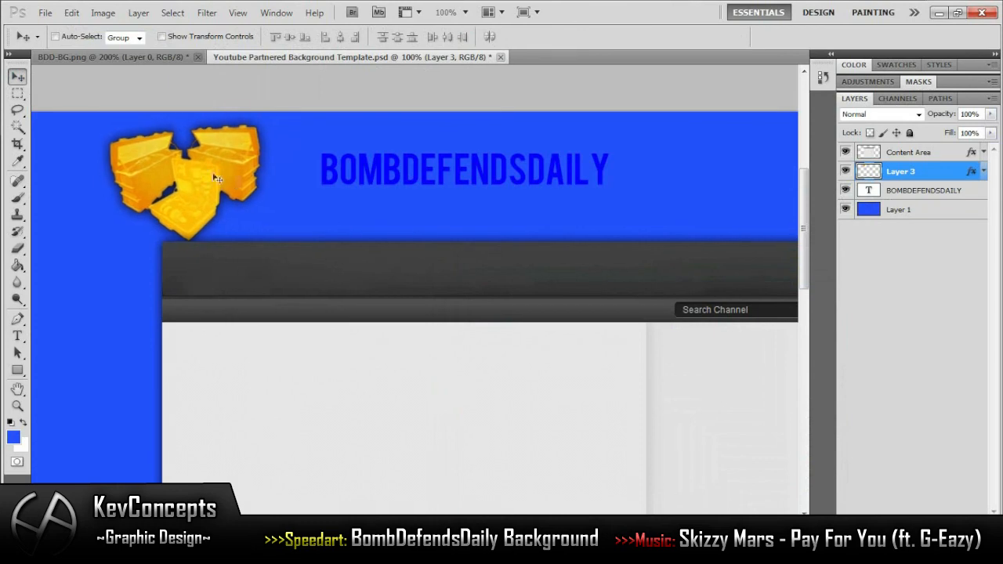
- Give the title drop shadow, inner shadow and a white-grey gradient overlay in Layer Style
double_click(901, 170)
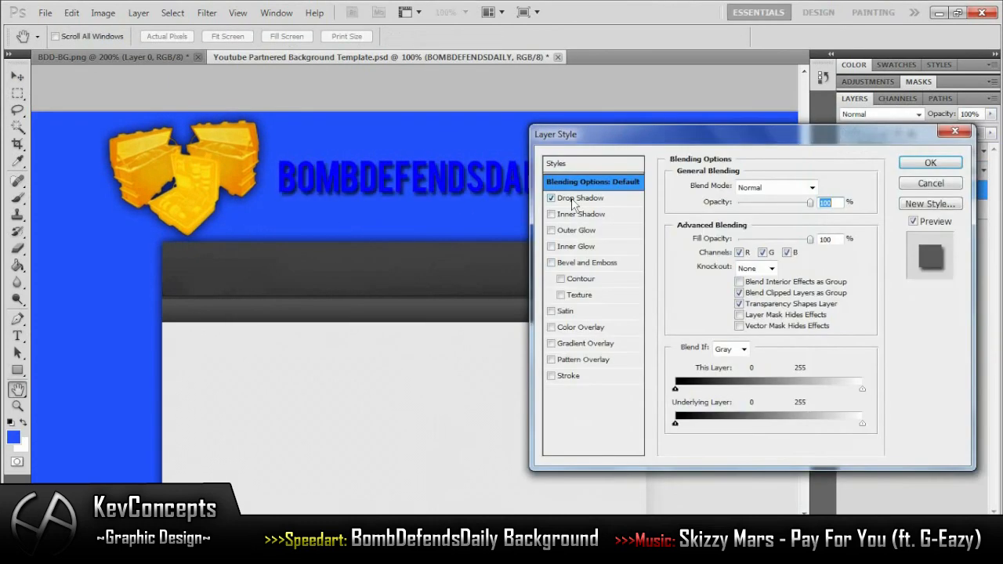
click(551, 197)
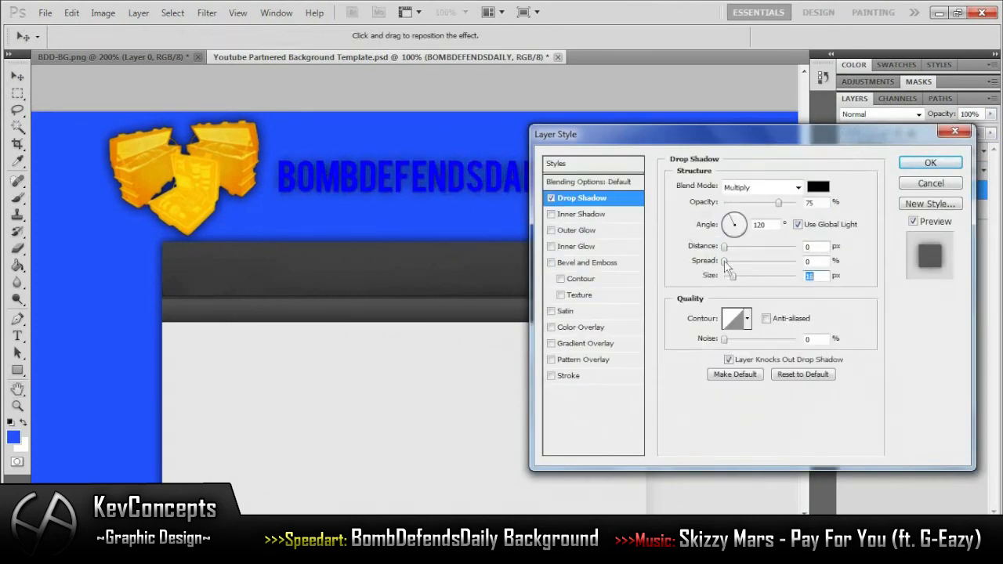
click(583, 213)
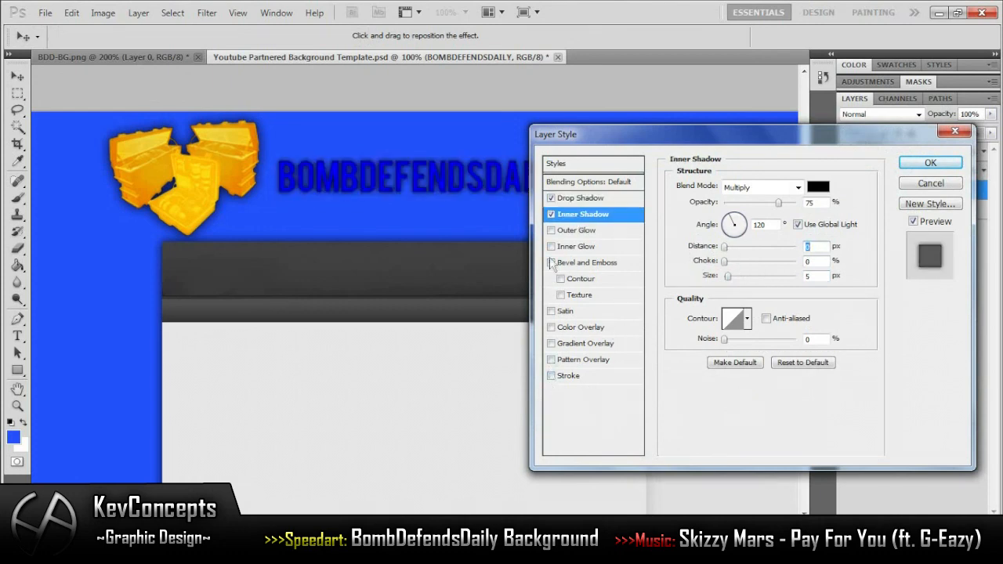
click(931, 162)
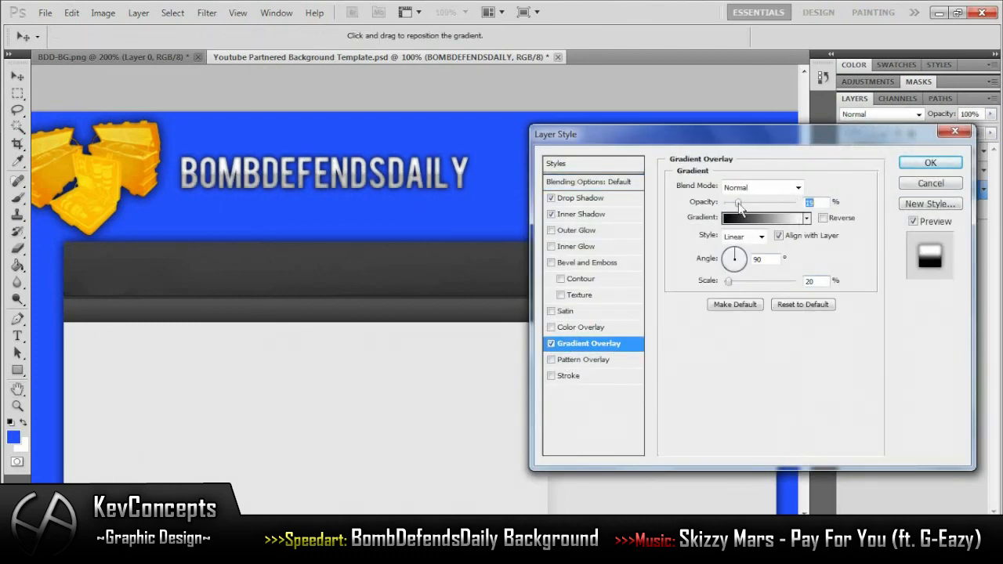
click(930, 161)
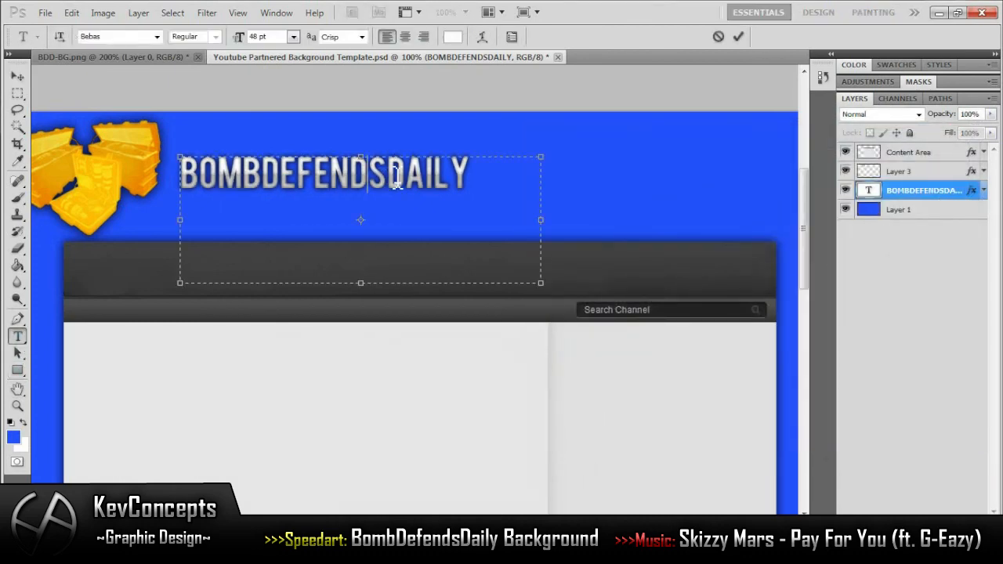
- Recolour the highlighted word DEFENDS blue, leaving BOMB and DAILY light grey
click(453, 36)
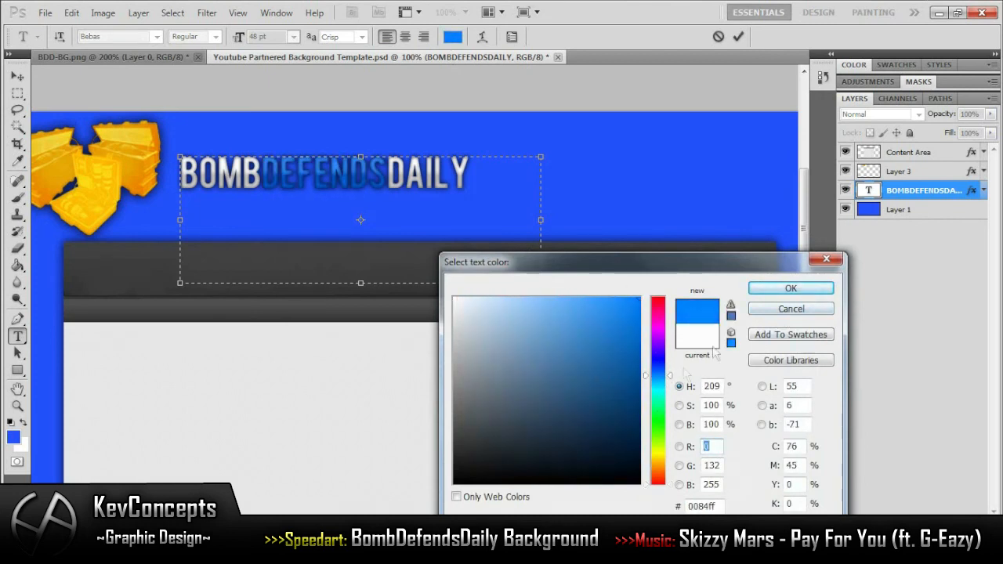
click(789, 288)
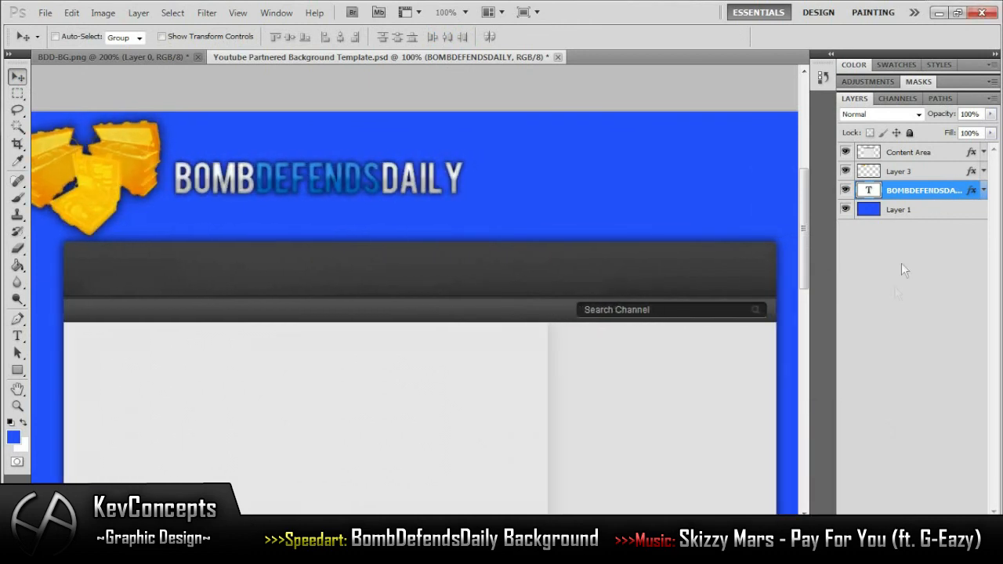
- Add the subtitle #1 SOURCE FOR BOMB DEFENDS with drop shadow and gradient overlay
text(#1)
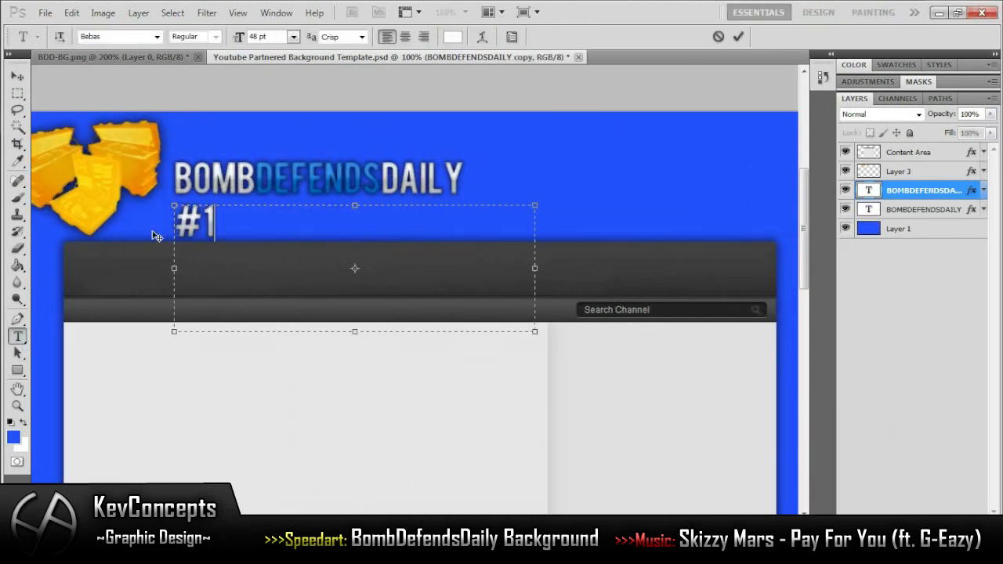
text(SOURCE FOR BOMB DEFENDS)
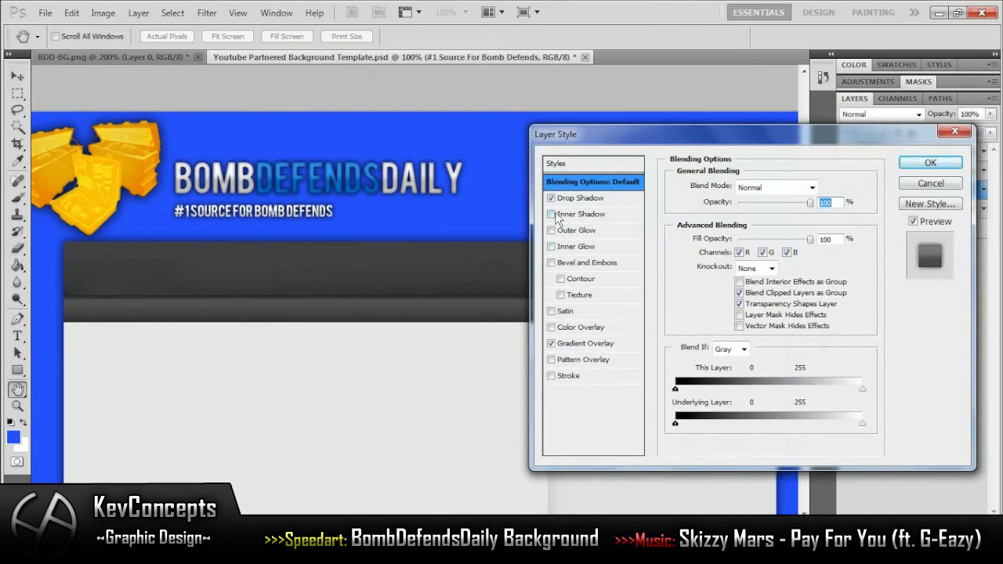
click(931, 161)
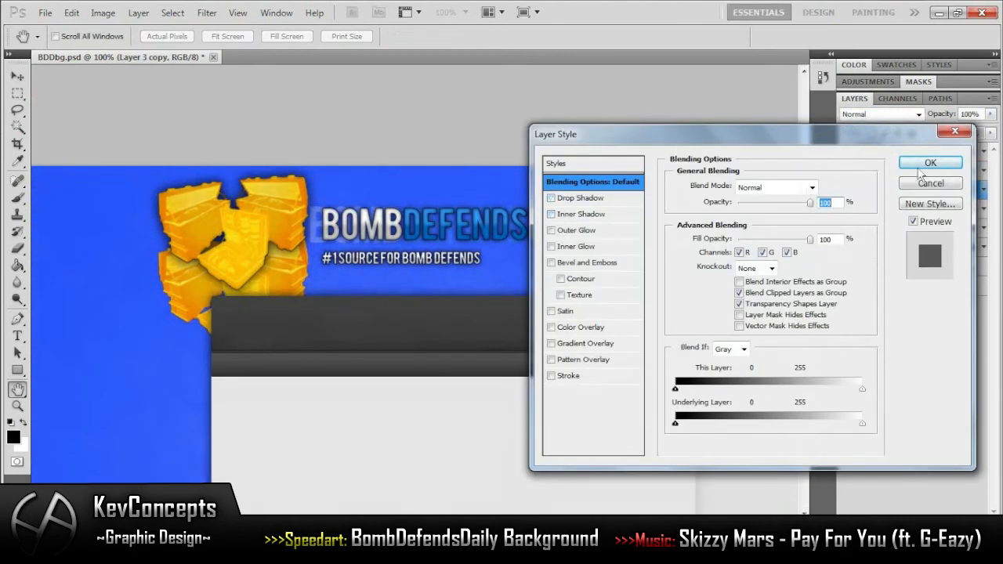
- Blend the duplicated logo copy at Overlay, 25% opacity into the header
click(930, 161)
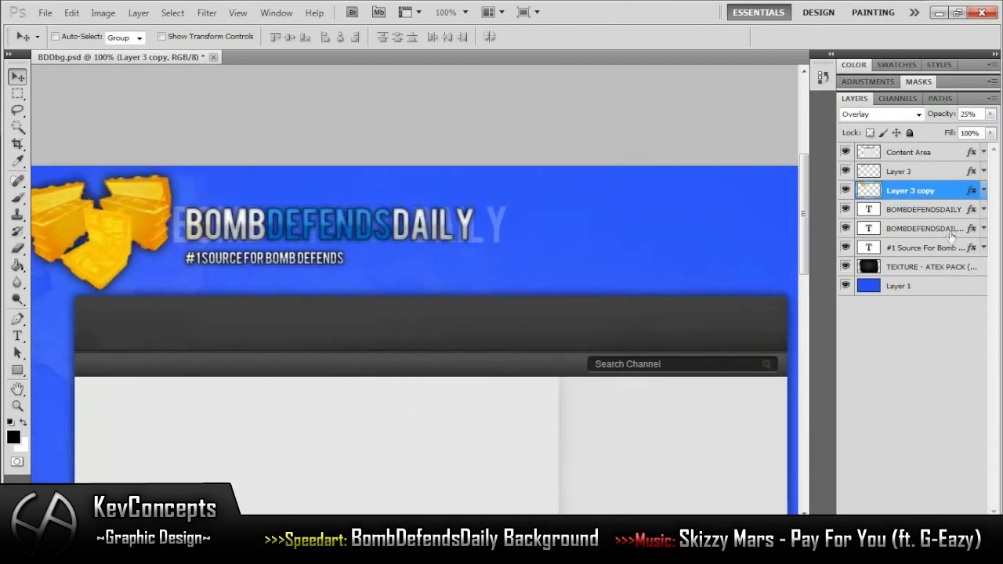
- Copy the subtitle right of the title and retype it as TWITTER, FACEBOOK, TWITCH, DESIGNER links
click(923, 248)
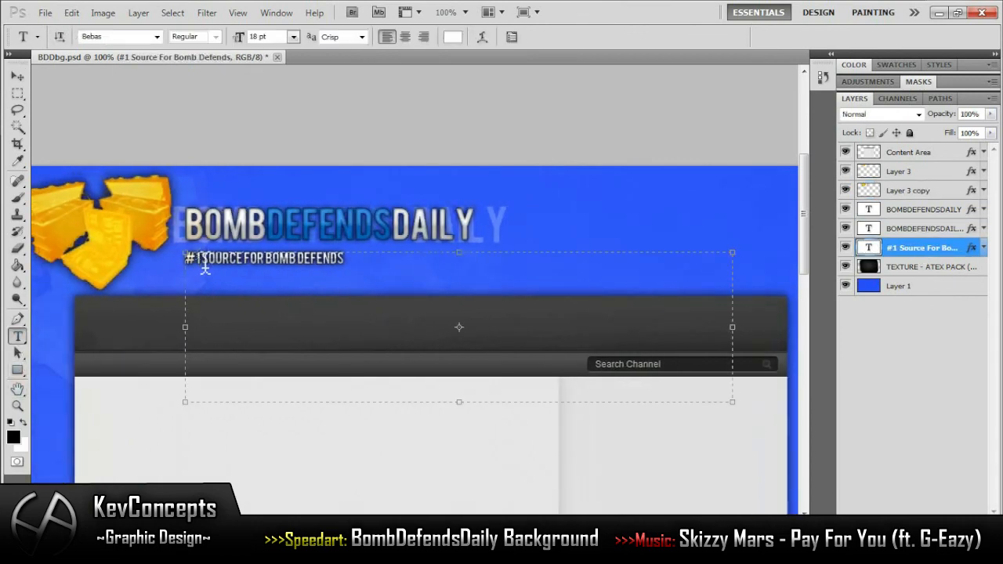
click(17, 77)
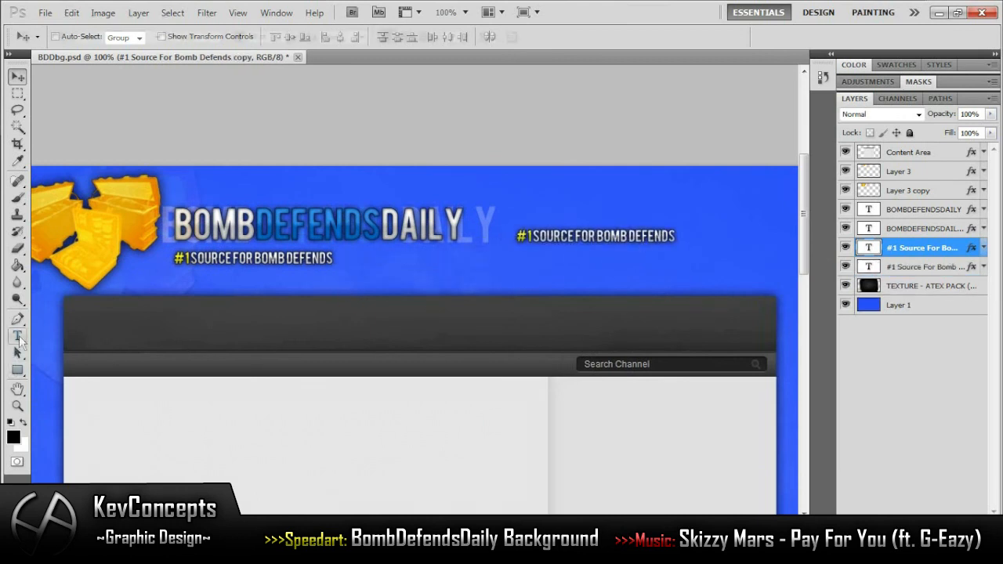
click(17, 336)
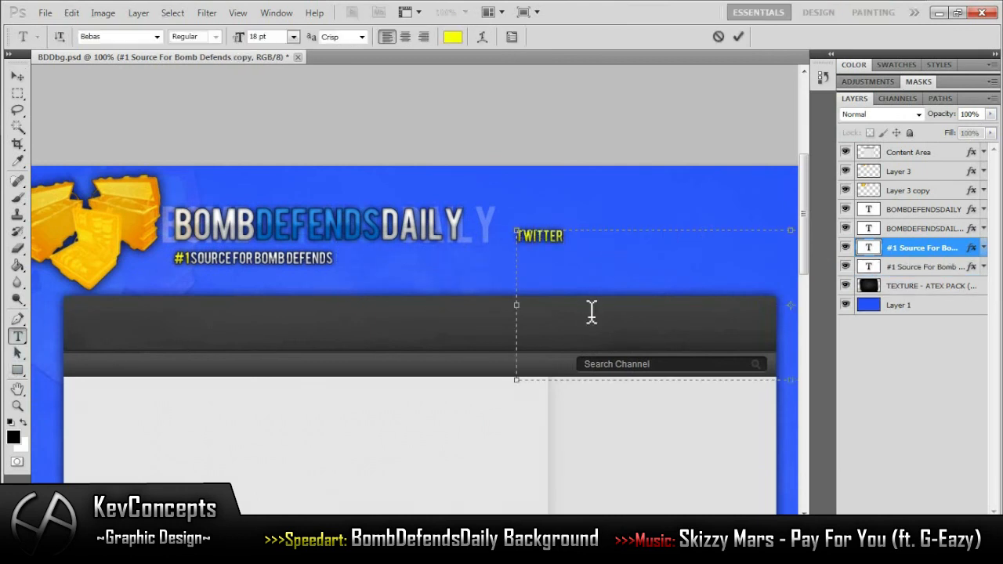
text(FACEBOOK)
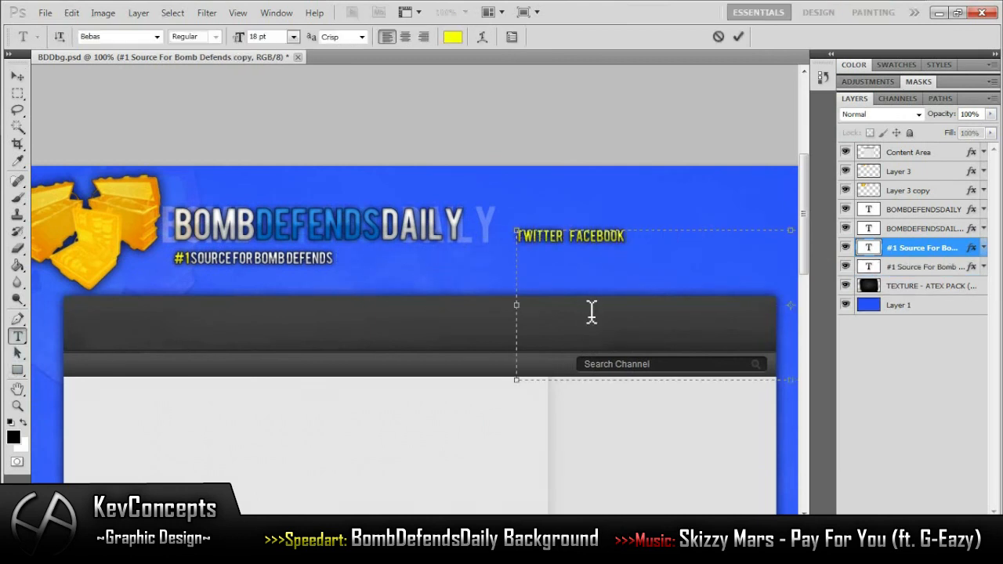
text(TWITCH DESIGNER)
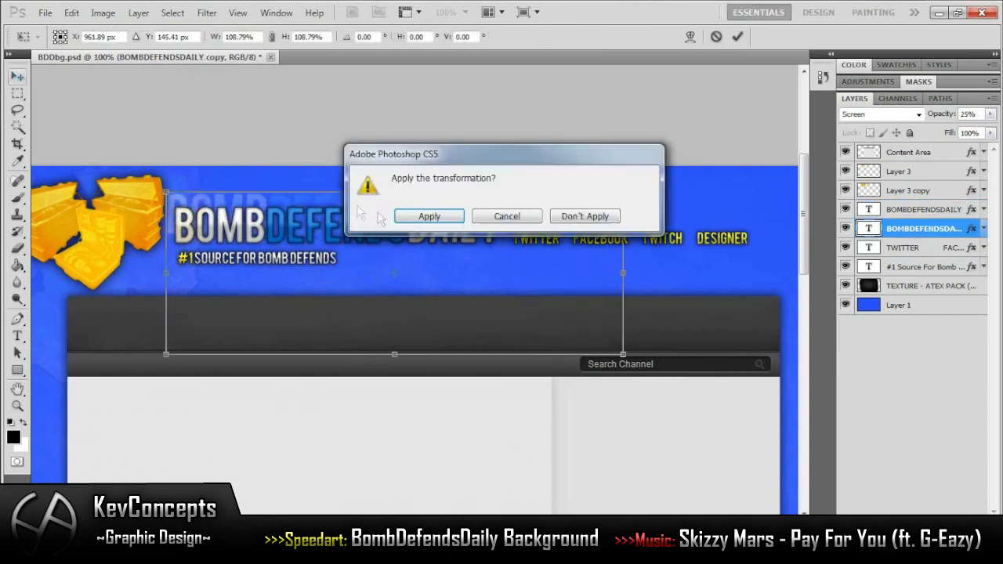
- Resize the faded title copy behind the links and apply the transform
click(429, 217)
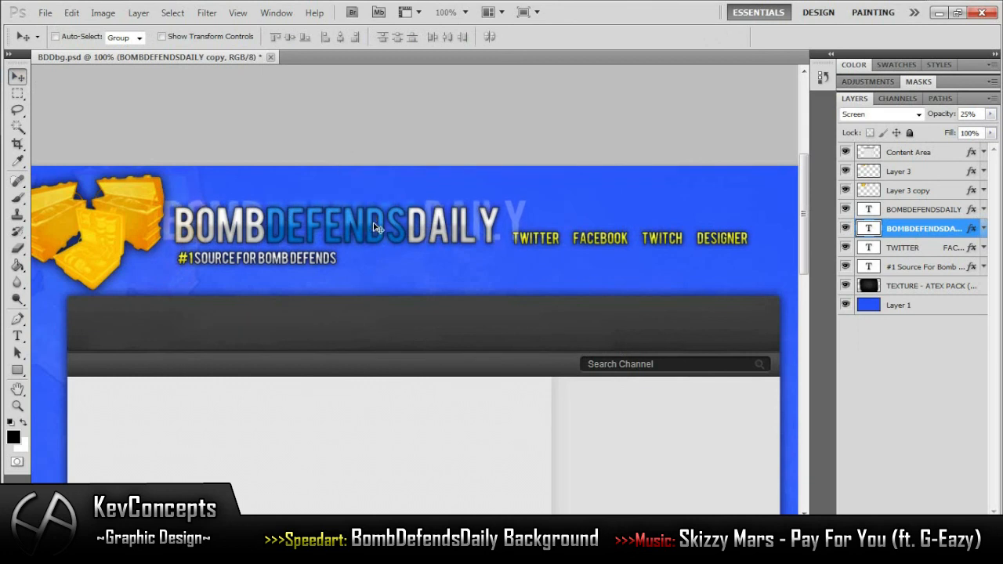
click(906, 210)
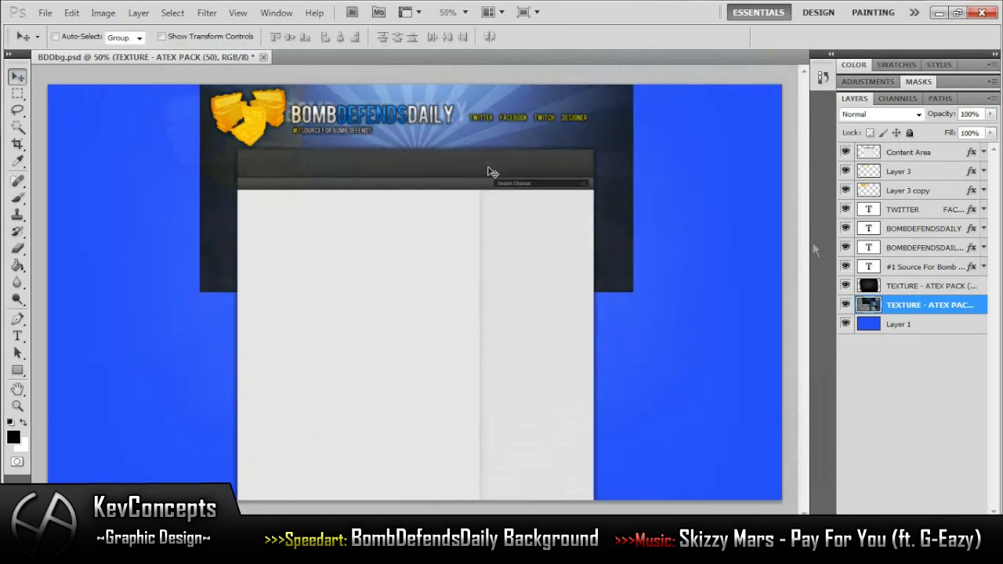
- Adjust the duplicated texture layer into sunburst rays behind the header
click(877, 113)
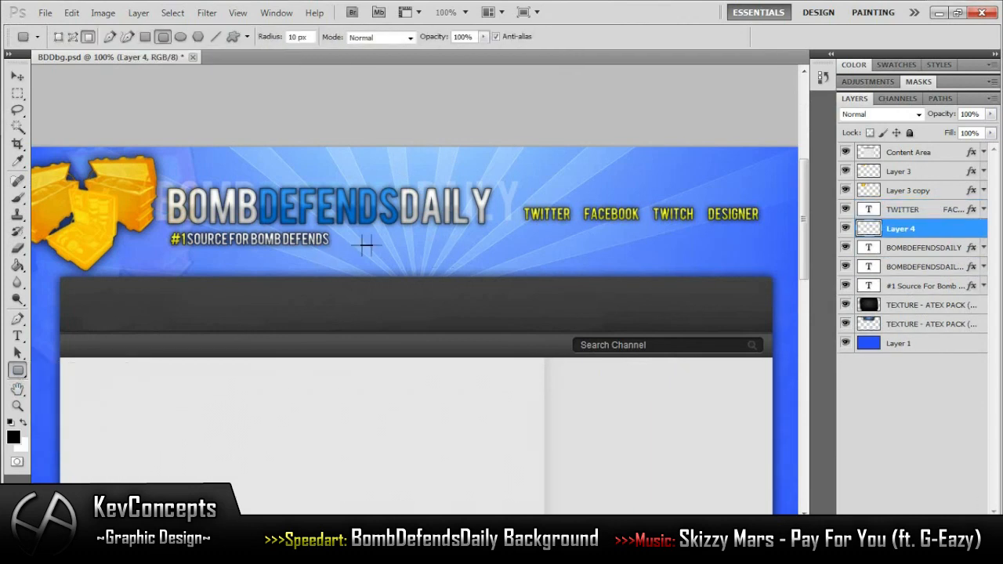
mouse_move(39, 420)
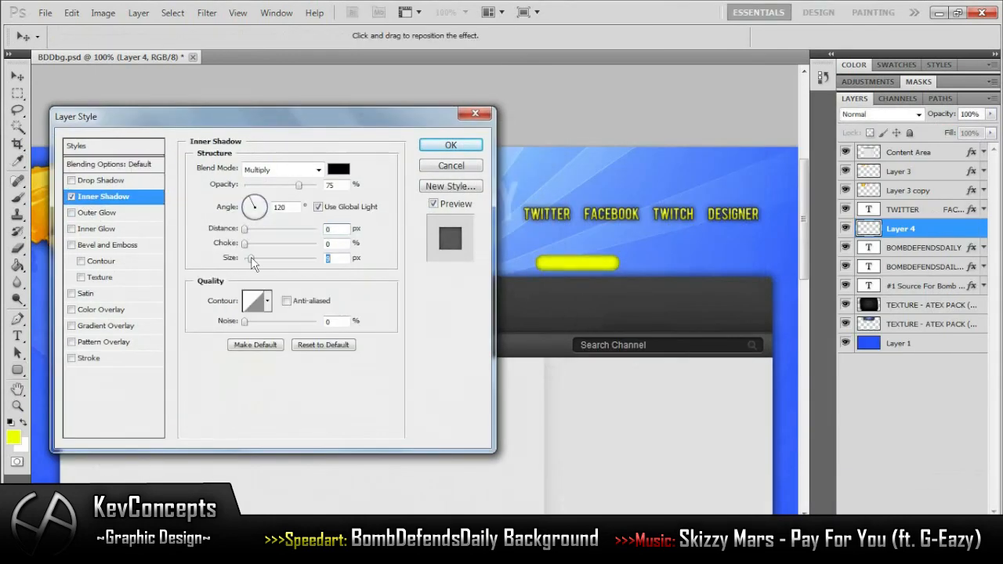
- Style the pill shape with gradient overlay and add the SUBSCRIBE label with stroke and drop shadow
click(110, 324)
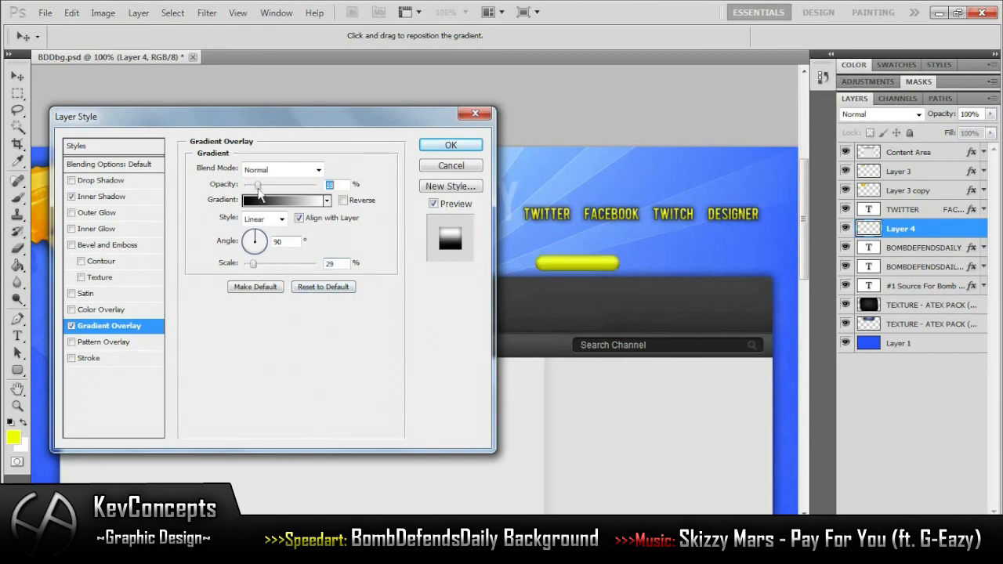
click(451, 144)
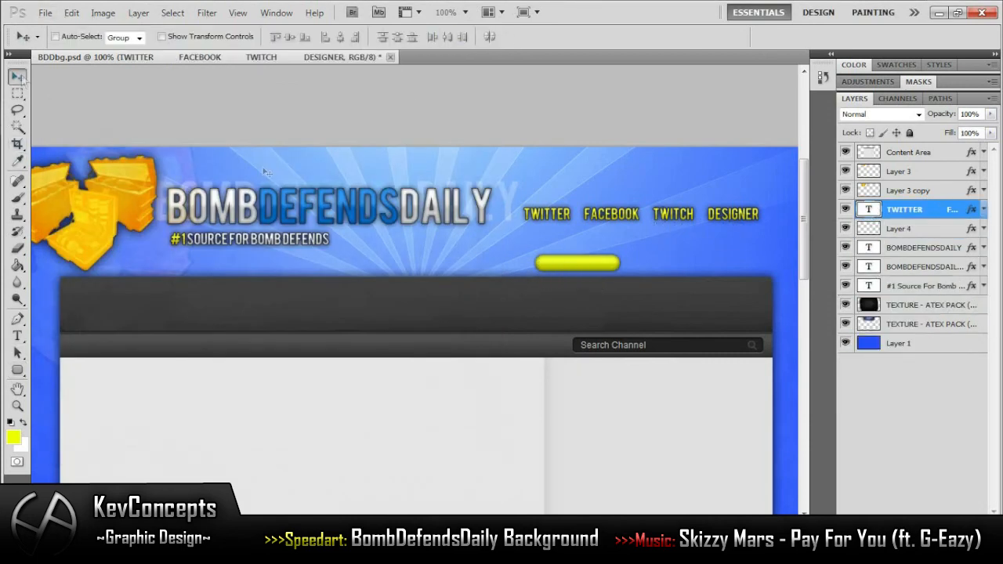
text(SUBSCRIBE)
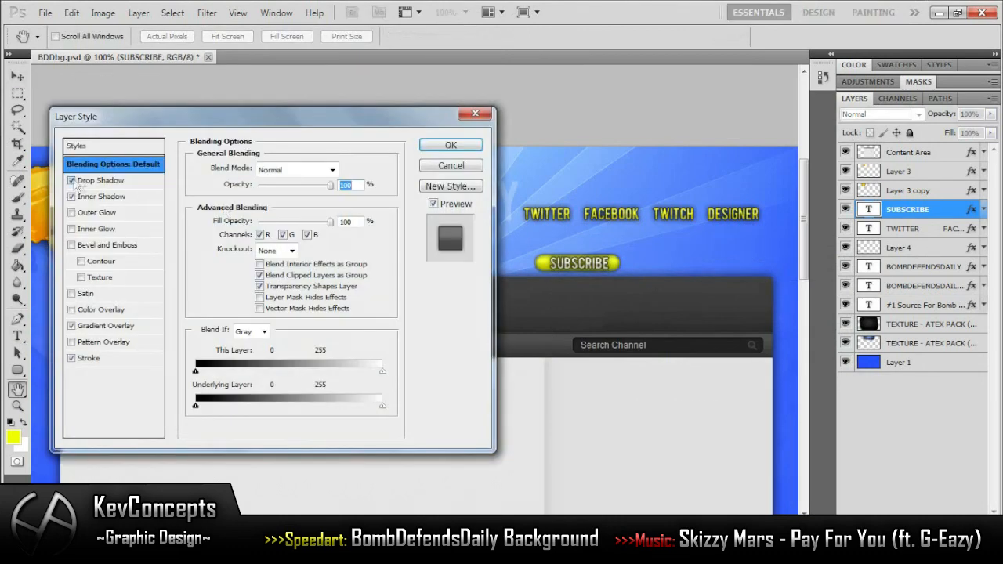
click(451, 144)
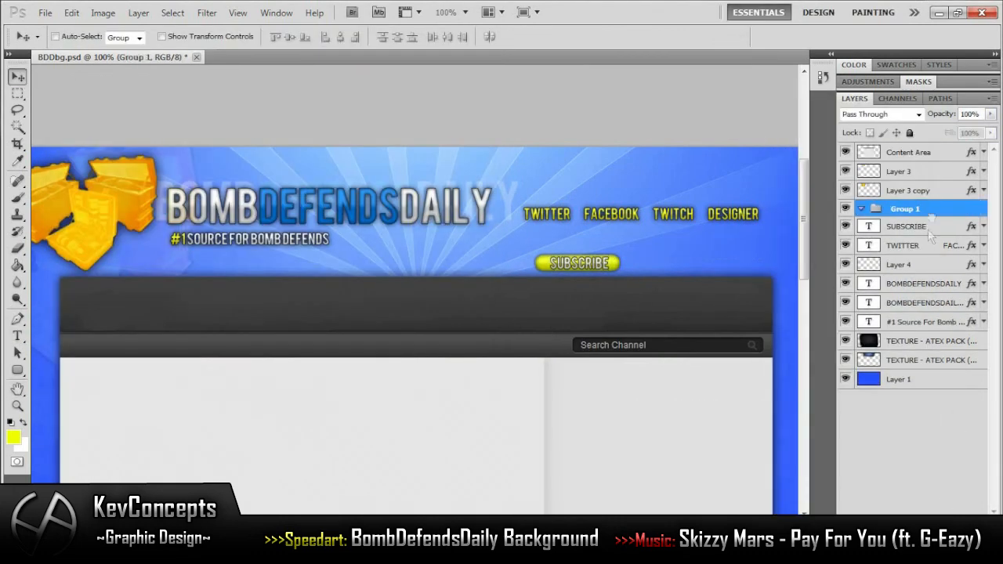
- Drag the SUBSCRIBE button group so it sits beneath the social links
click(906, 225)
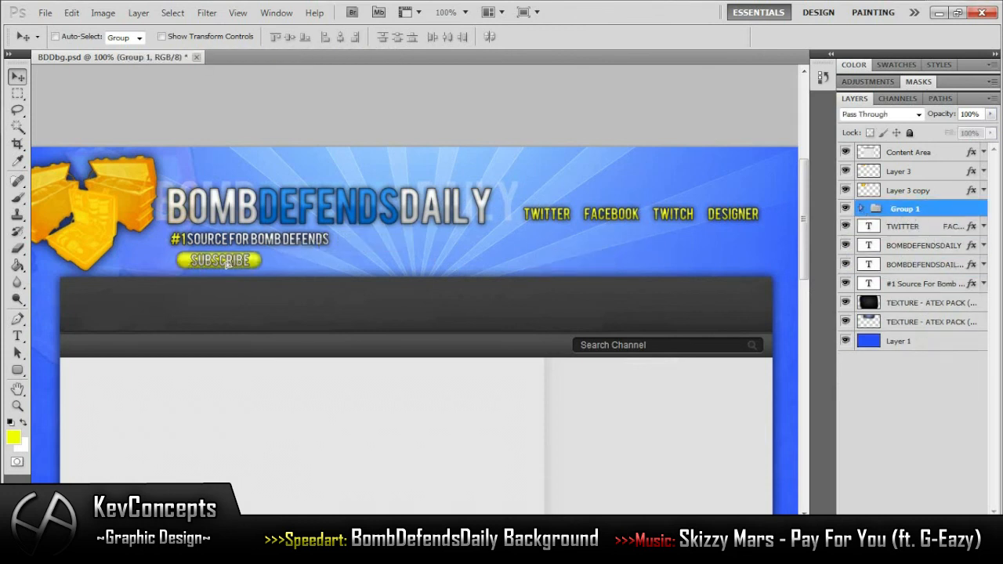
drag(220, 260, 558, 262)
text(FOR MORE!)
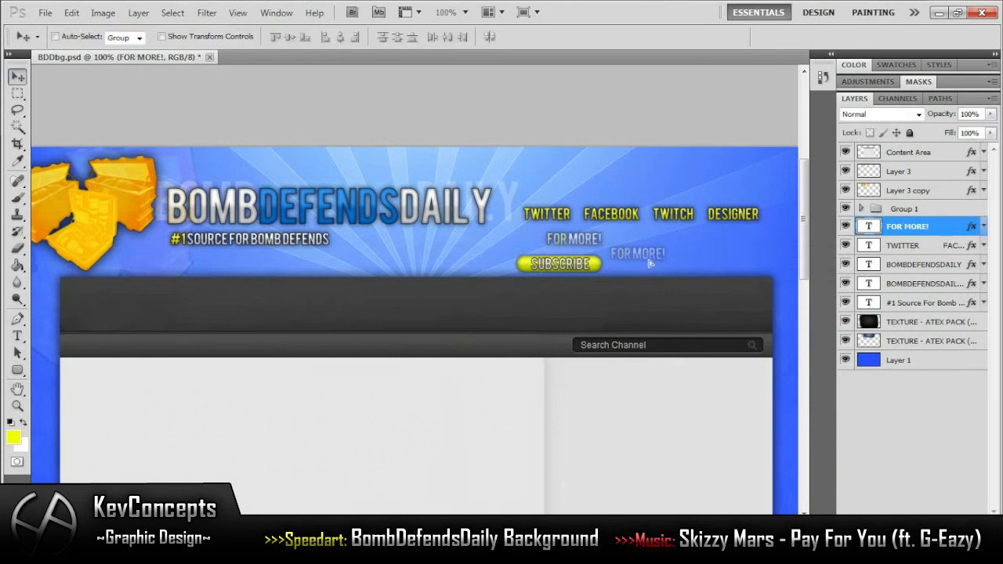
- Move the FOR MORE! text to the header's right end, beside the SUBSCRIBE button
drag(574, 238, 740, 267)
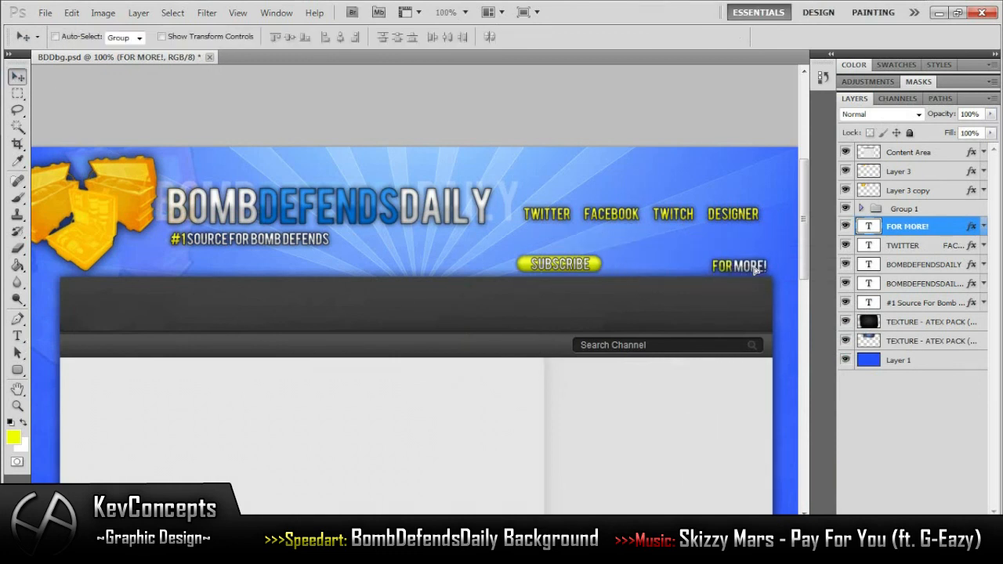